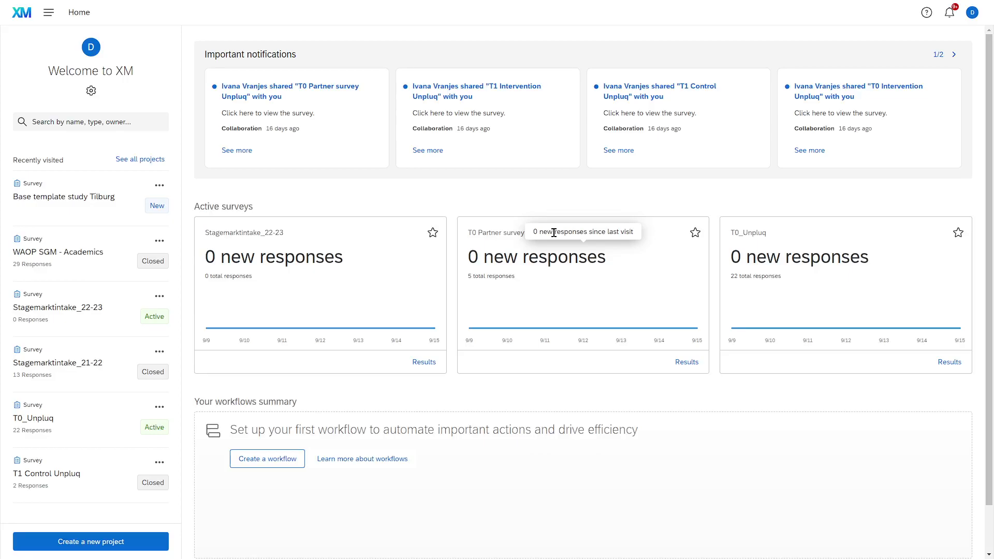
mouse_move(314, 239)
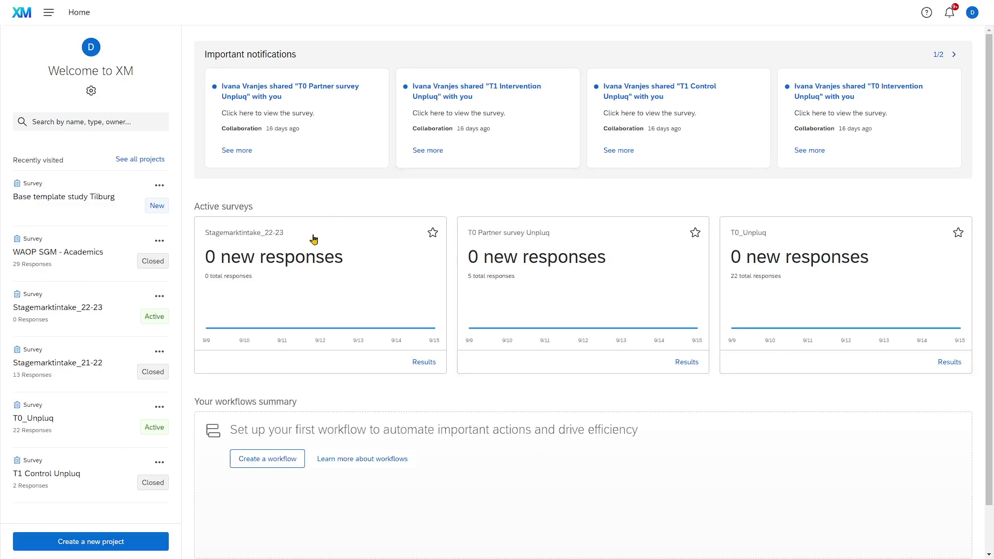
mouse_move(671, 325)
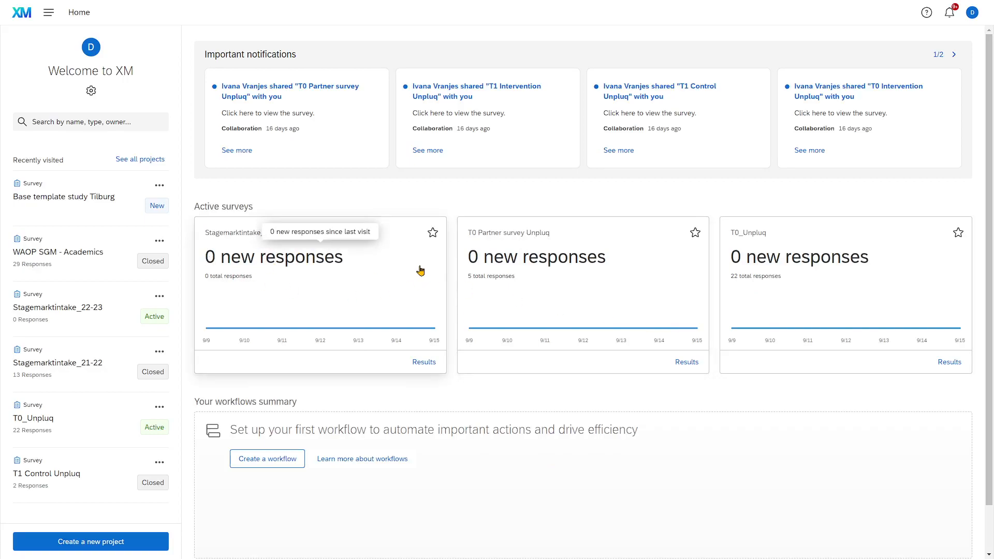
mouse_move(399, 268)
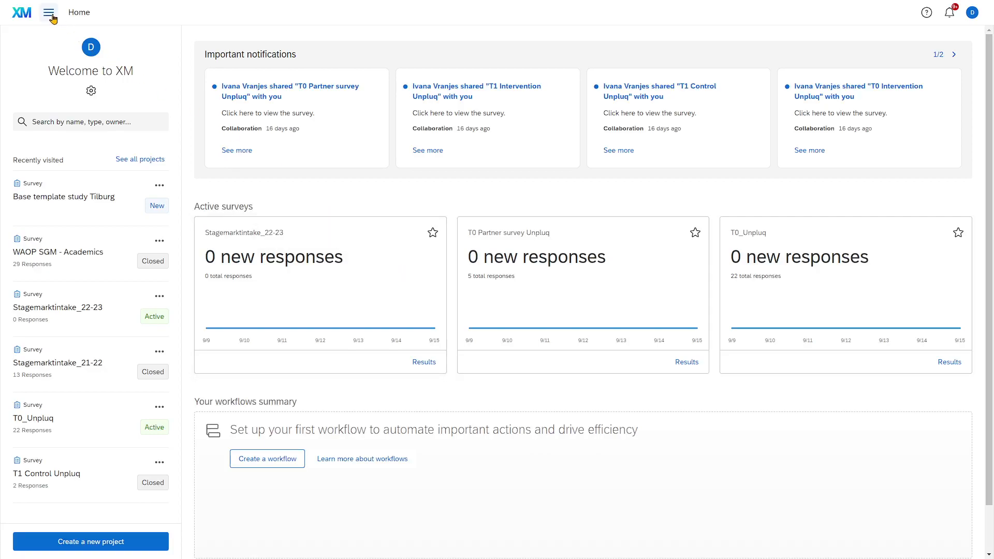
Step: Open the main navigation menu listing Home, Projects, Catalog, Workflows, Contacts and Library
click(49, 11)
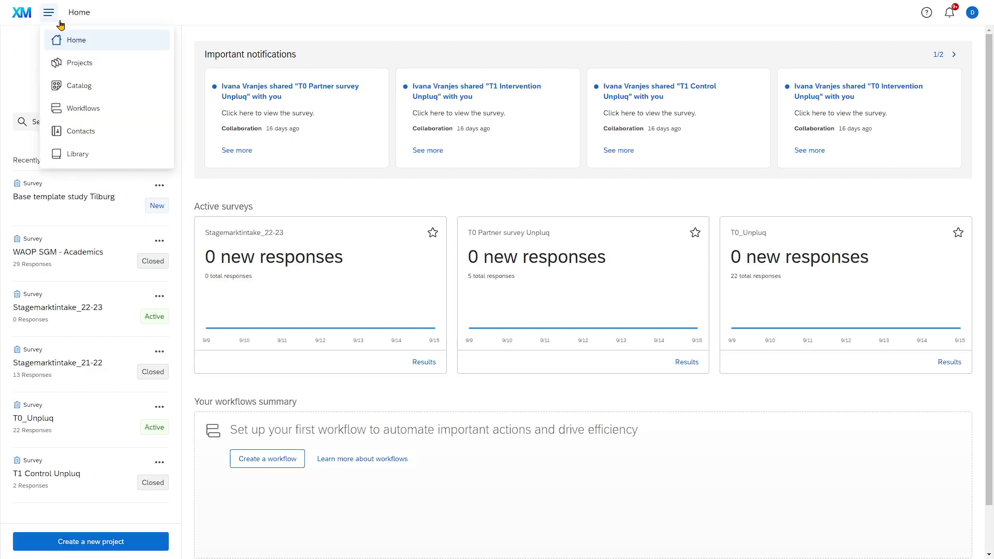
mouse_move(79, 63)
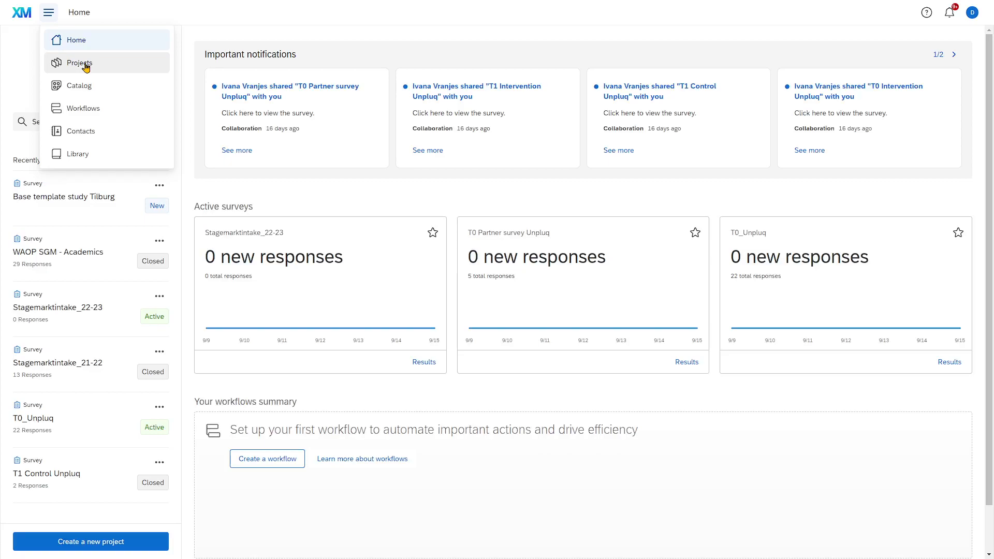
mouse_move(108, 108)
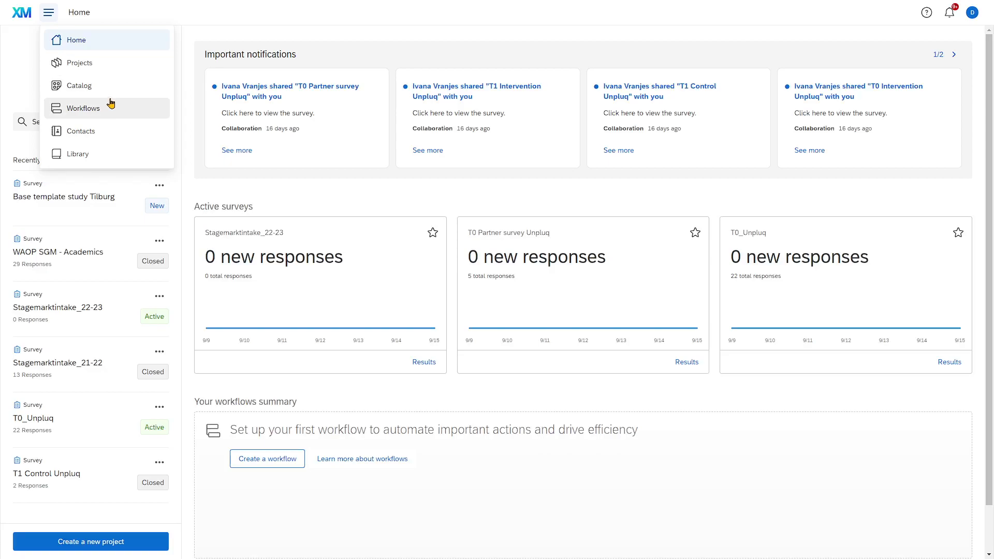
mouse_move(80, 131)
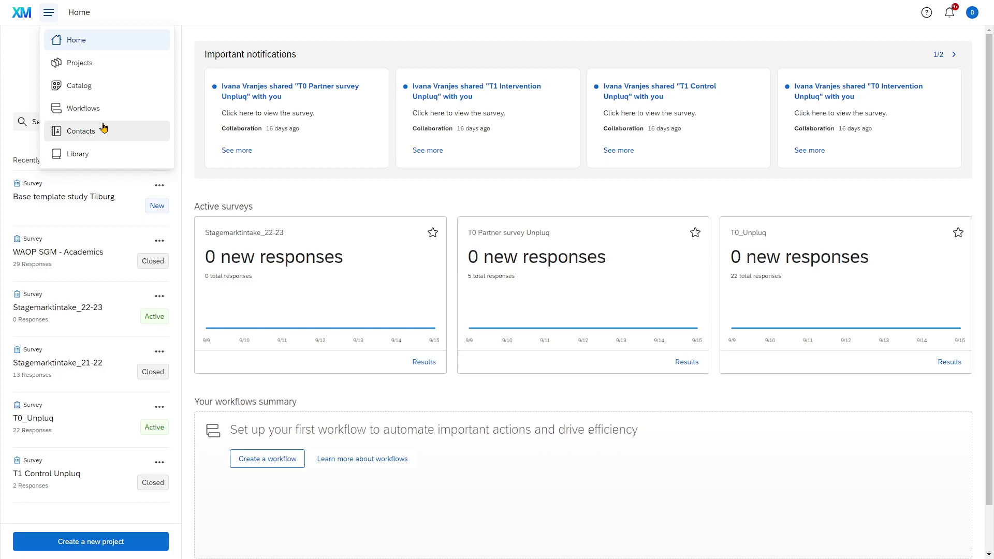
mouse_move(77, 153)
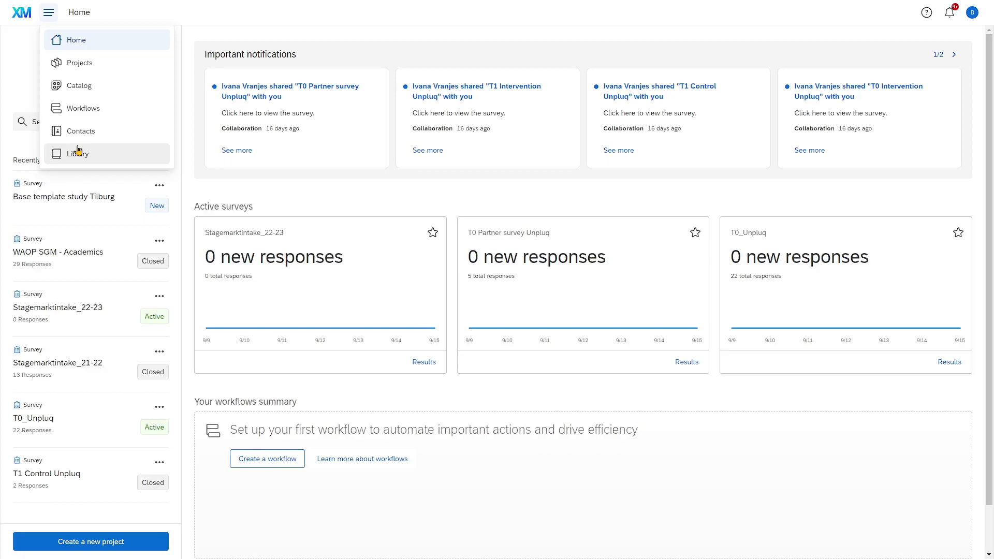
mouse_move(78, 63)
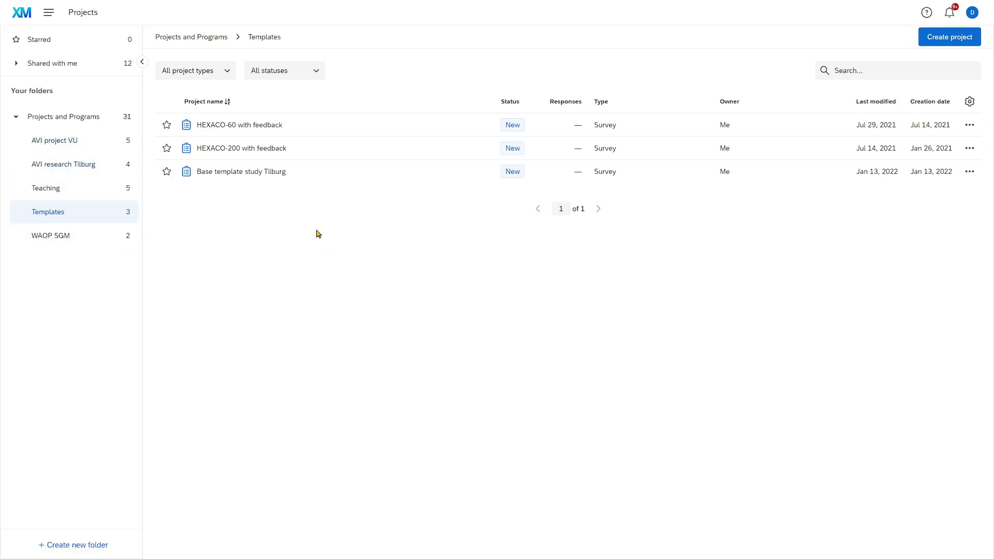
mouse_move(275, 226)
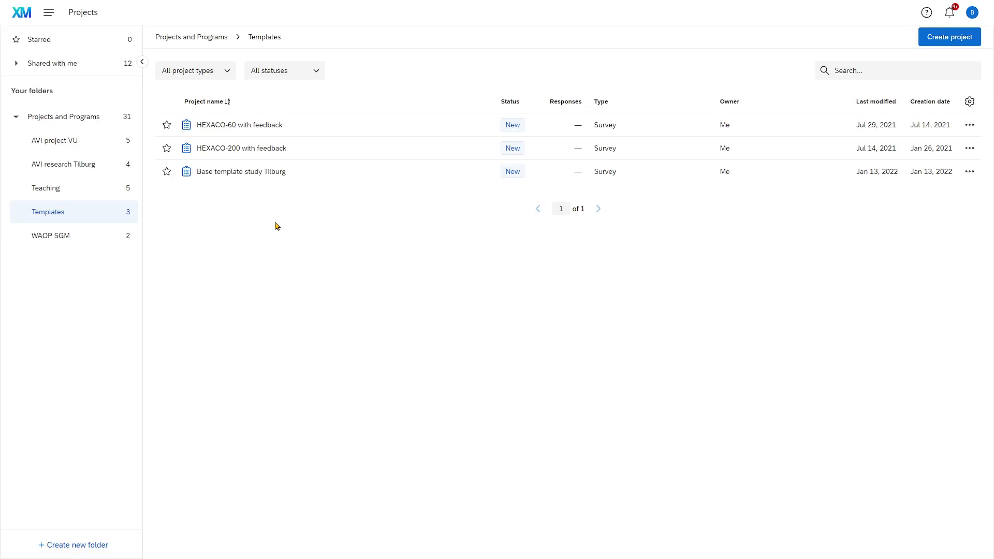
mouse_move(269, 234)
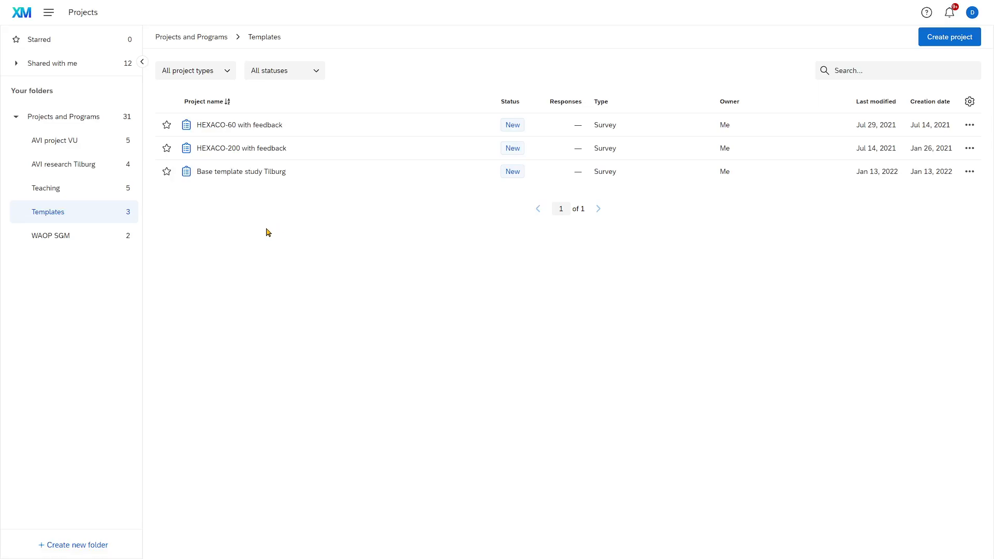
mouse_move(258, 236)
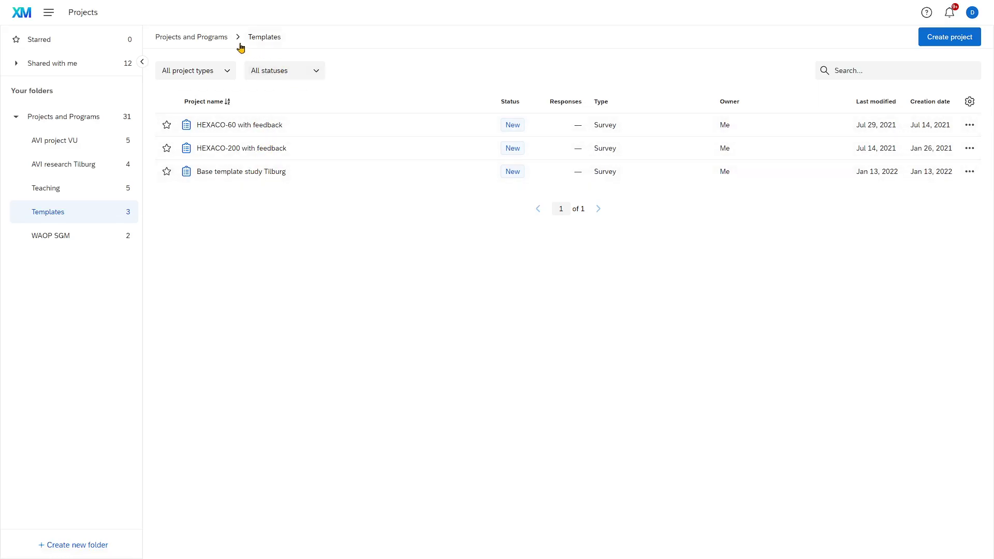
mouse_move(265, 37)
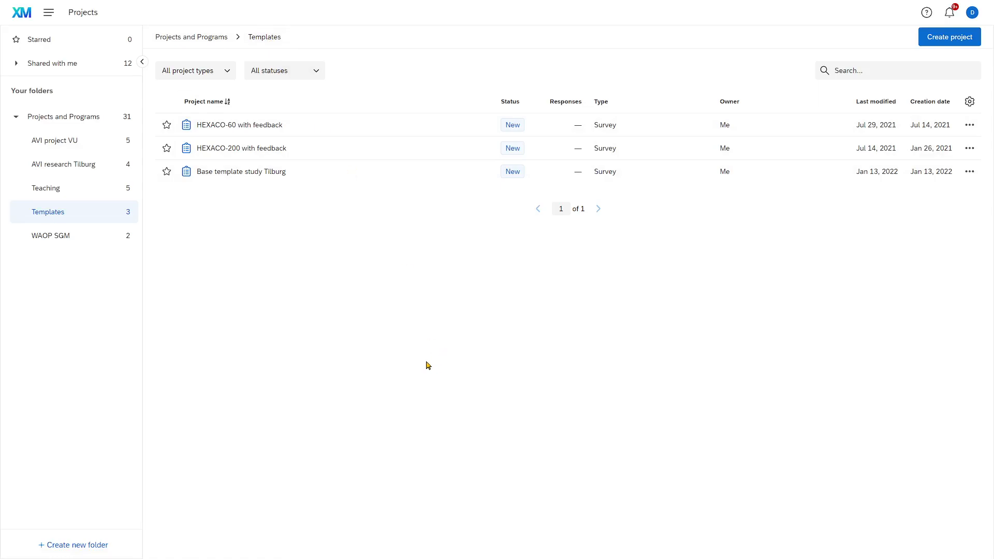
mouse_move(404, 368)
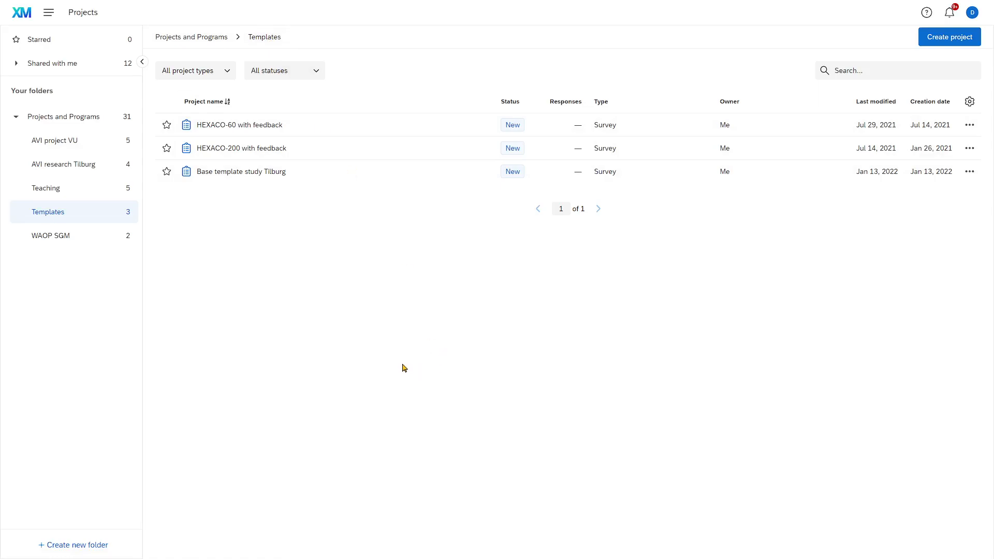